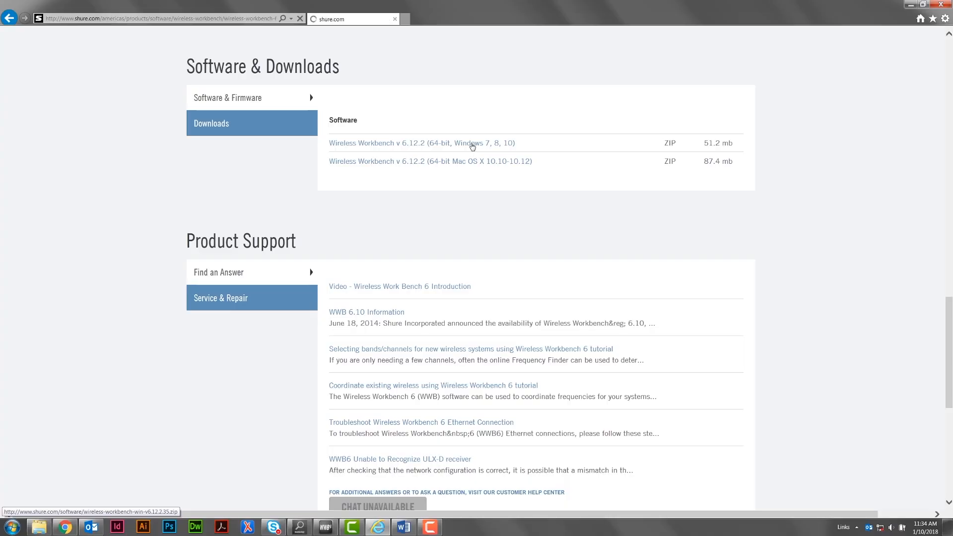
Step: Follow the 'Wireless Workbench v 6.12.2 (64-bit, Windows 7, 8, 10)' download link to raise the save prompt
left_click(422, 143)
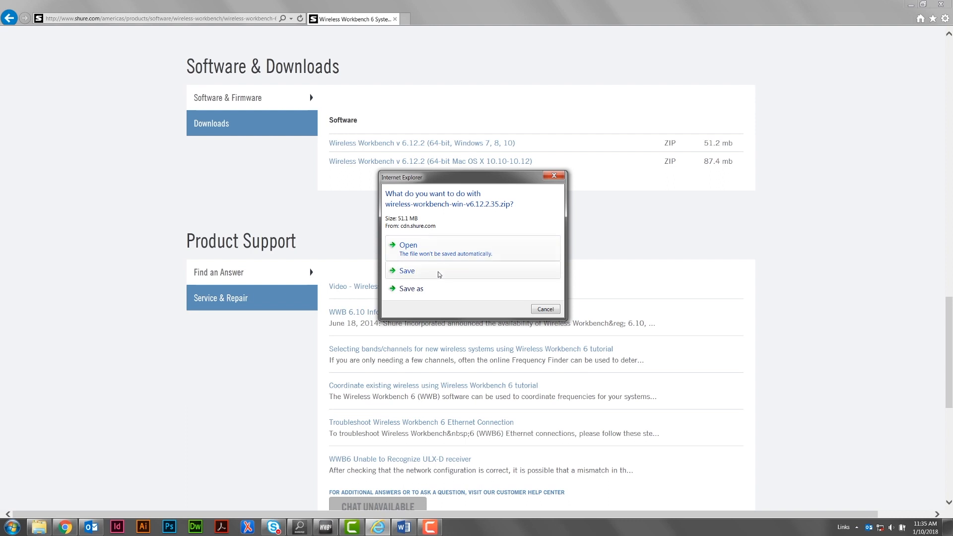